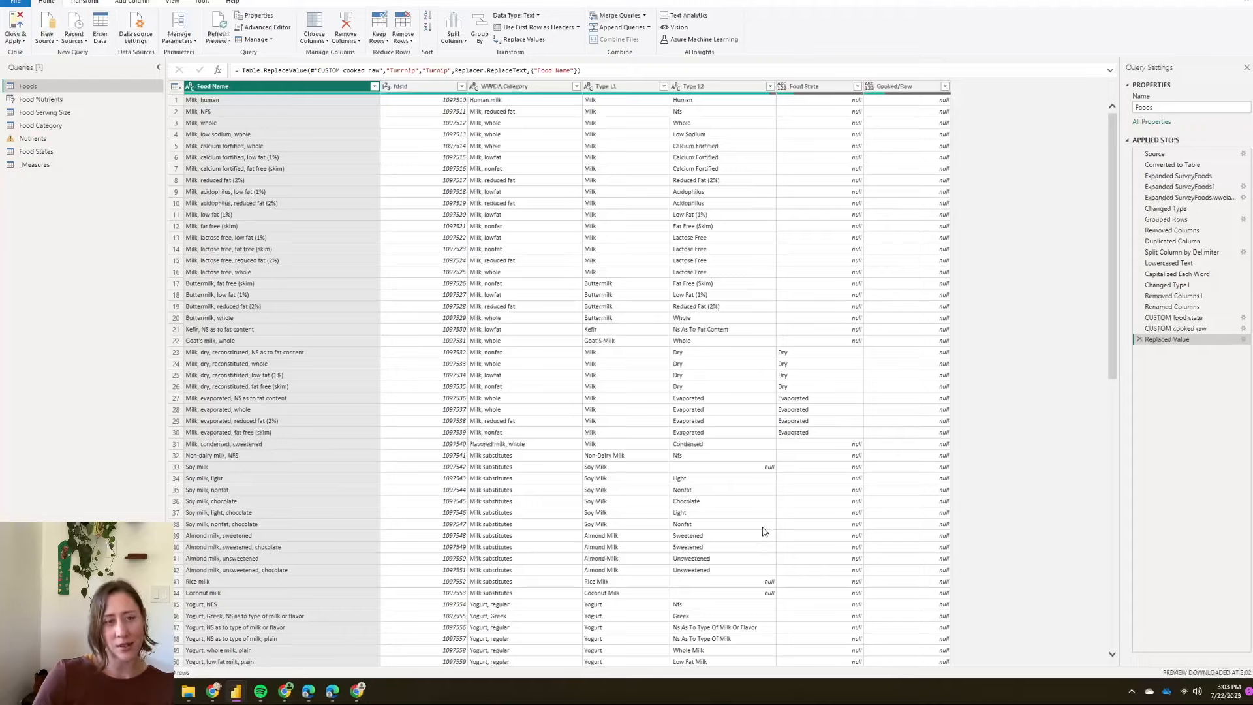
mouse_move(373, 380)
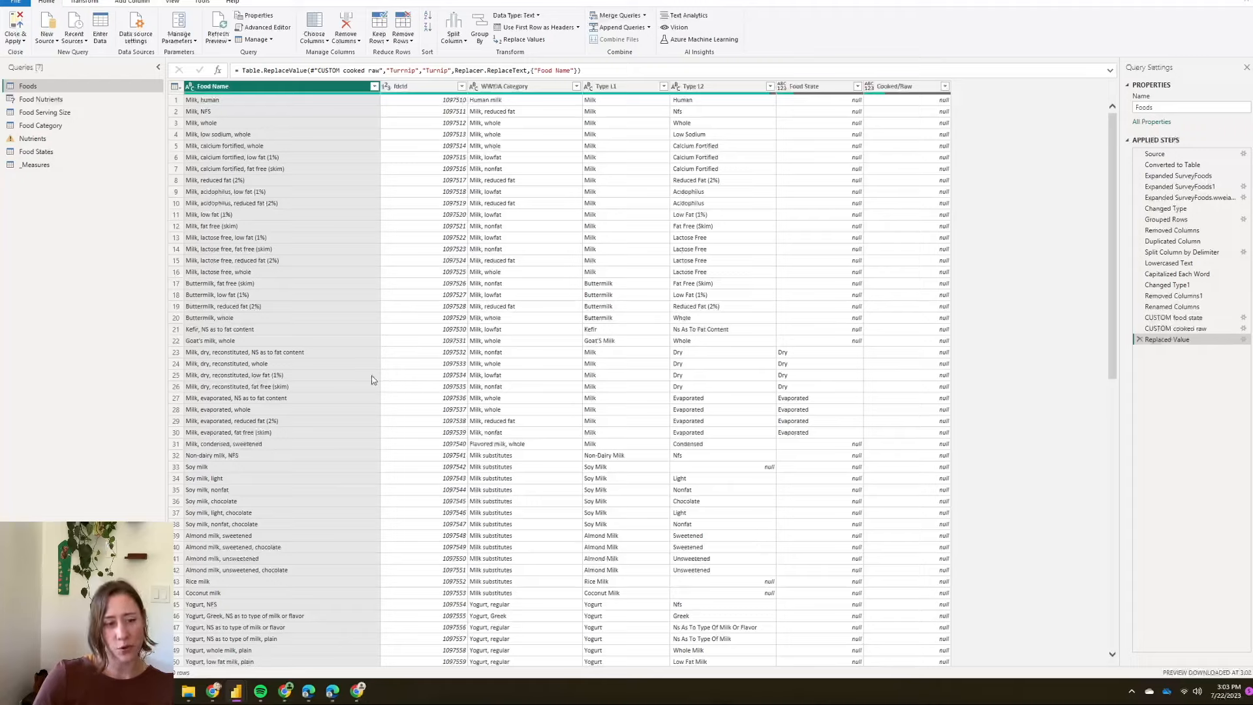
mouse_move(76, 201)
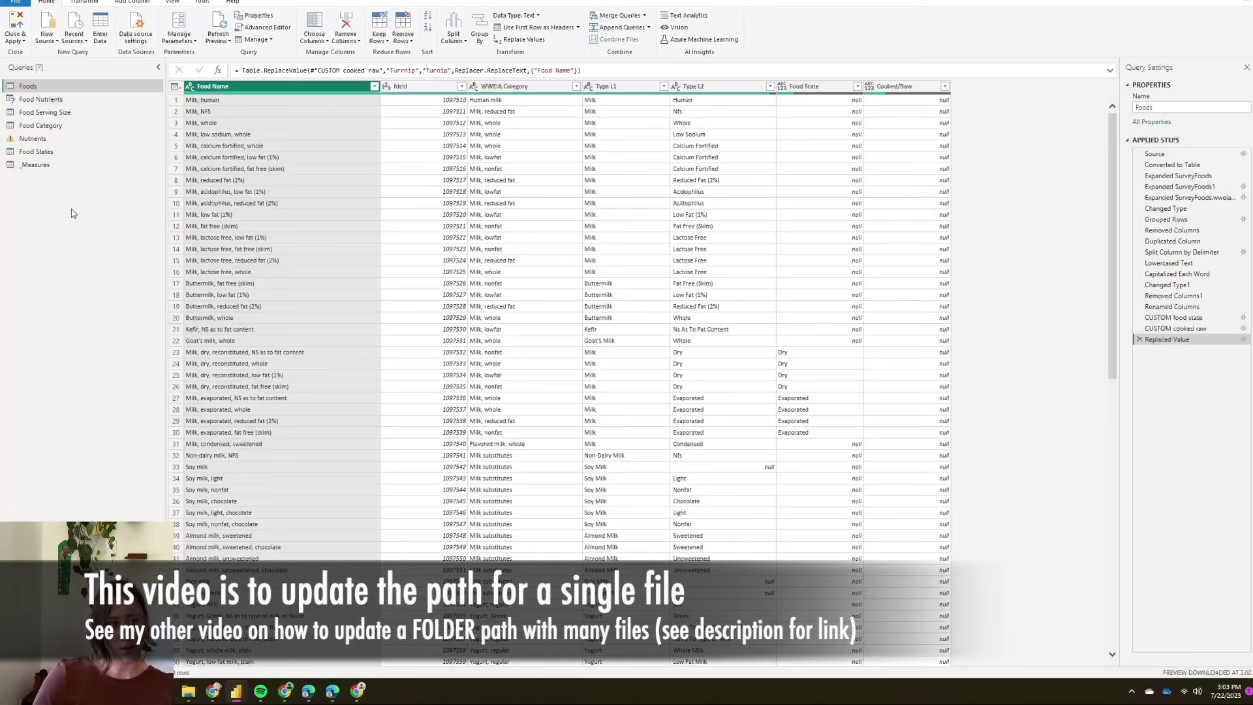
mouse_move(339, 249)
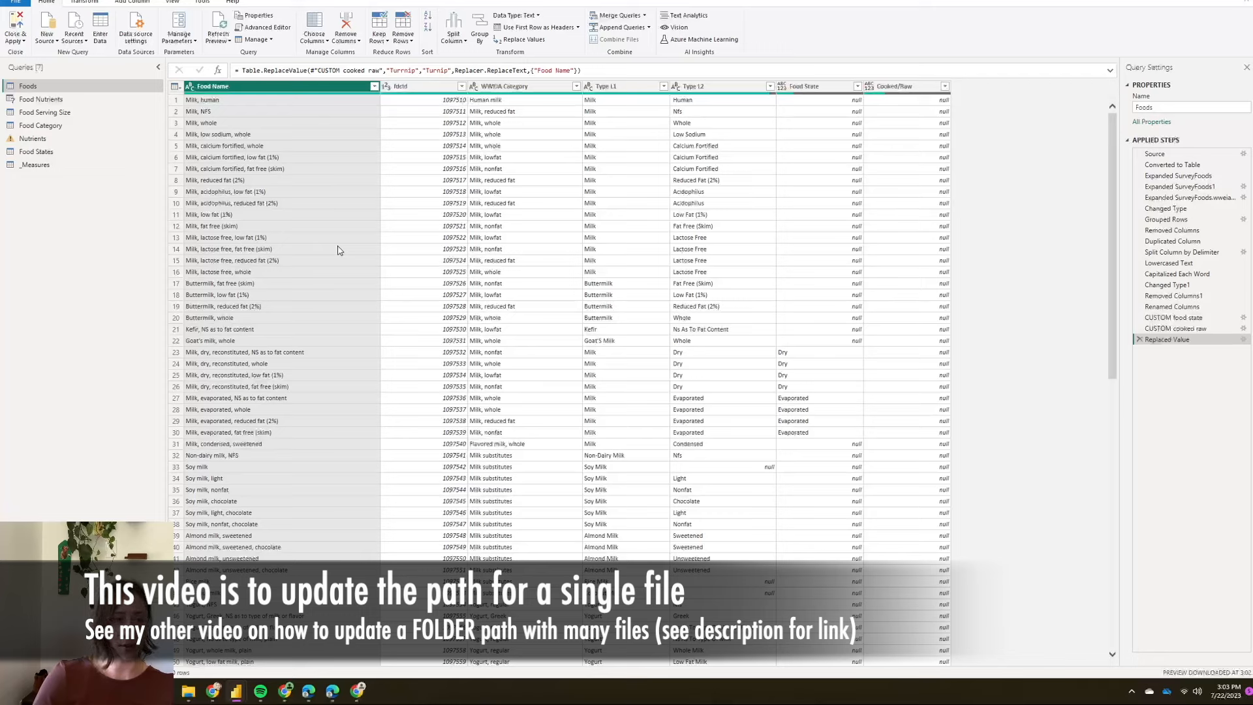
mouse_move(718, 162)
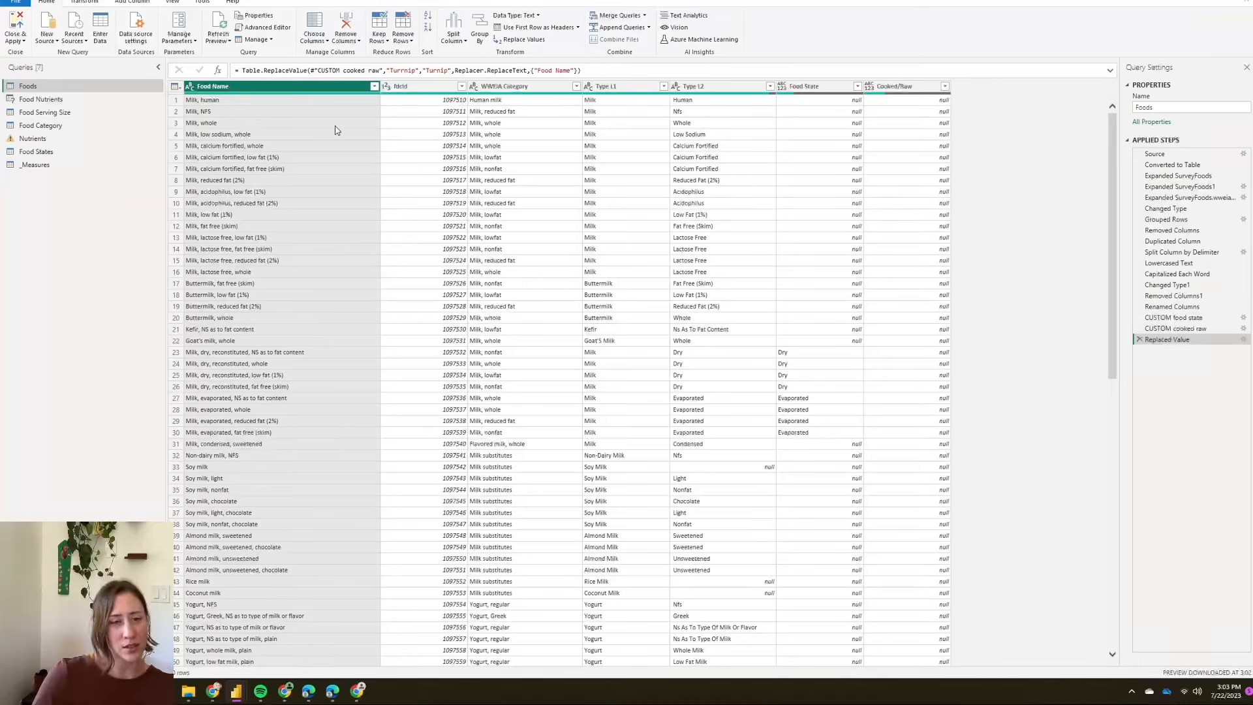
mouse_move(358, 135)
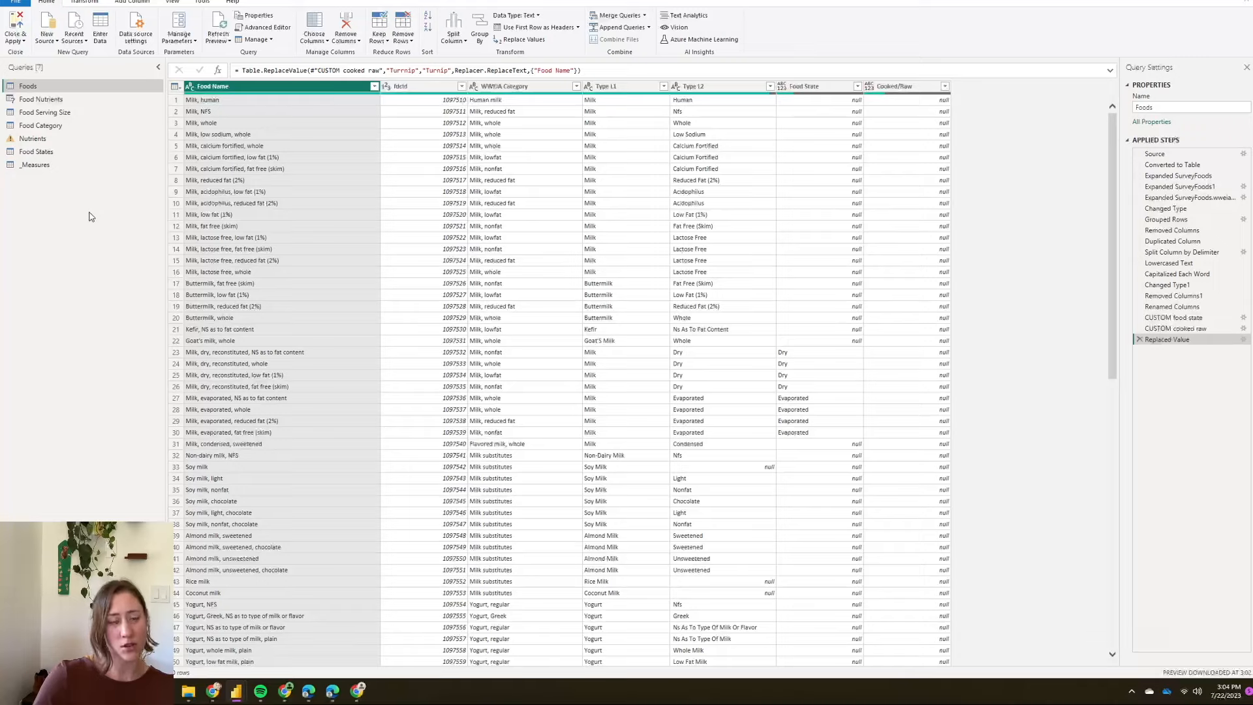
mouse_move(58, 86)
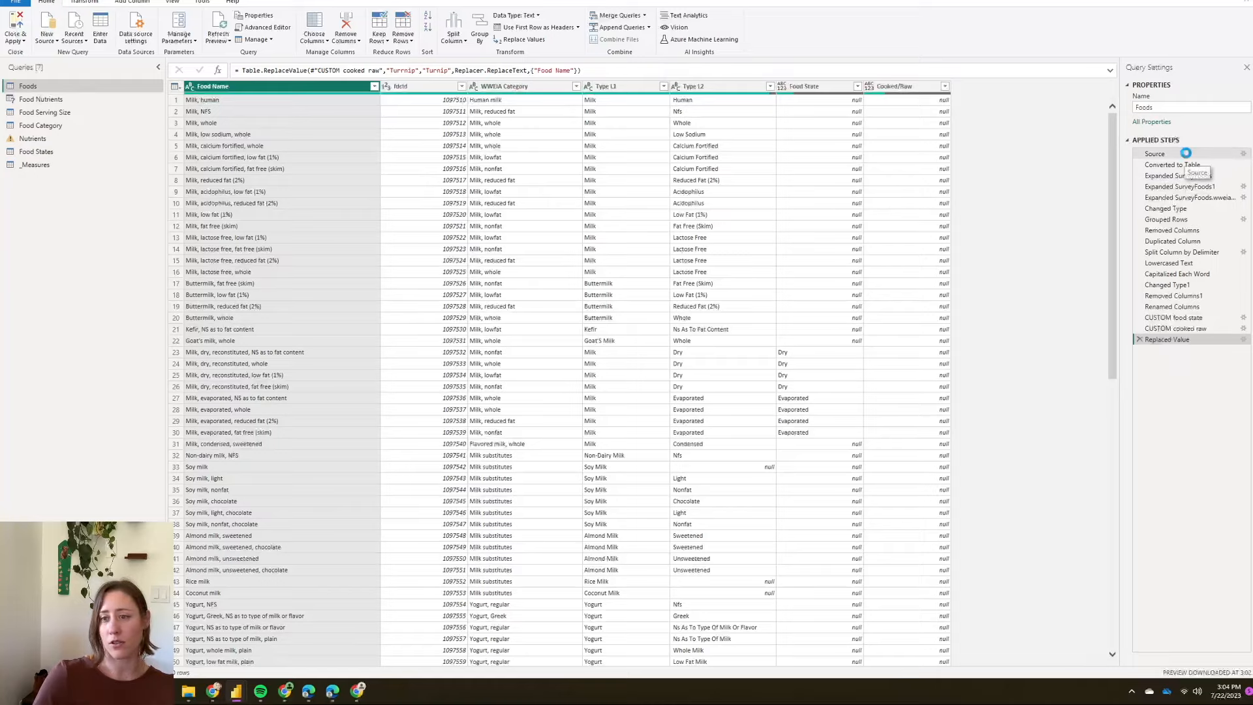
Select the Foods query's Source step and inspect its local File.Contents path
left_click(1154, 154)
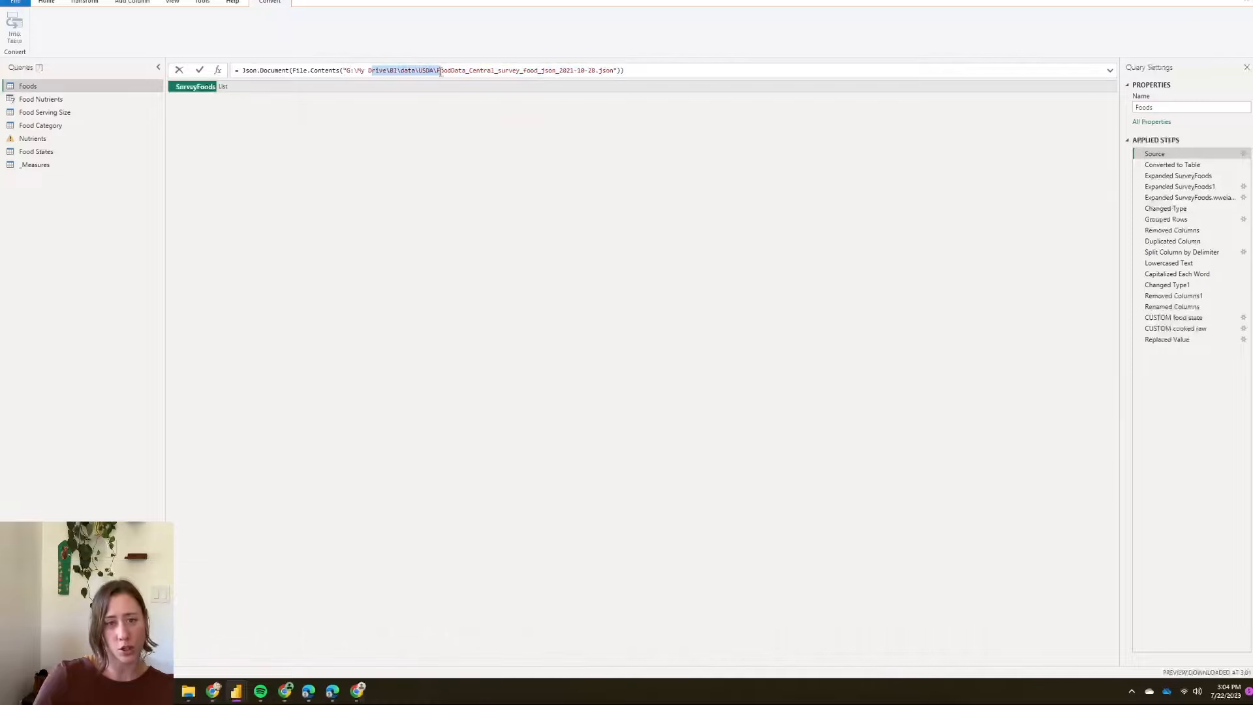
left_click(627, 71)
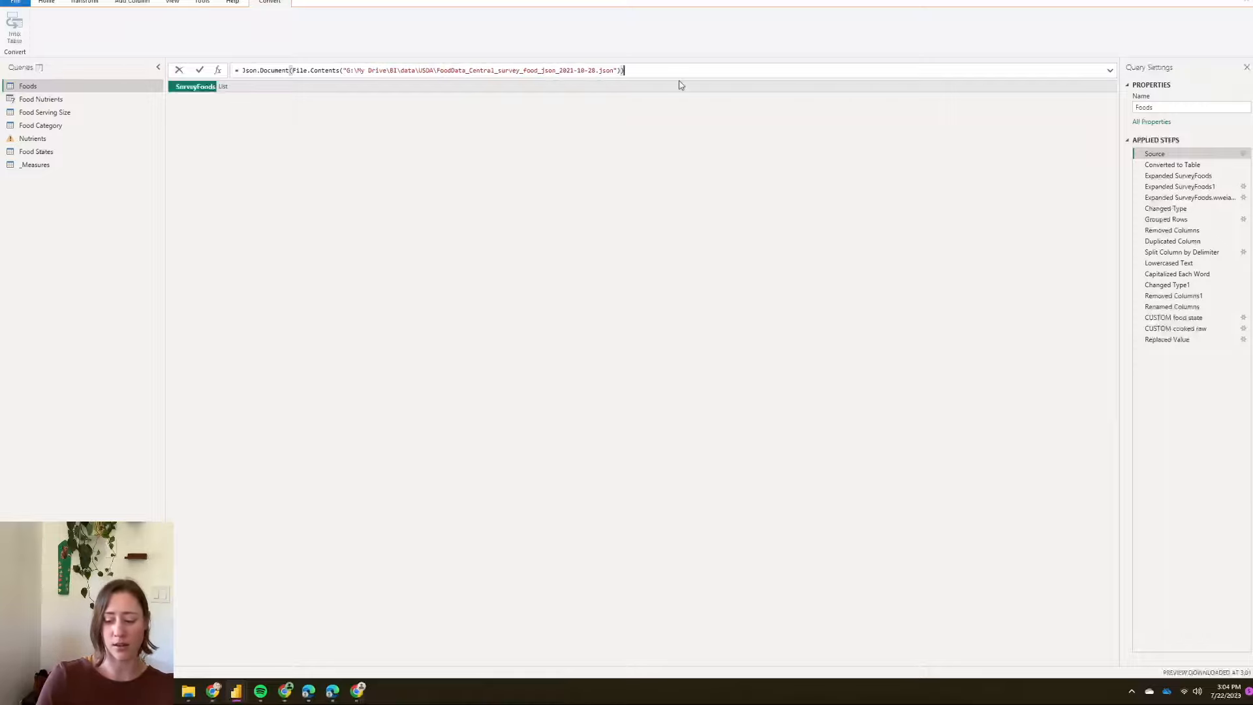
mouse_move(615, 544)
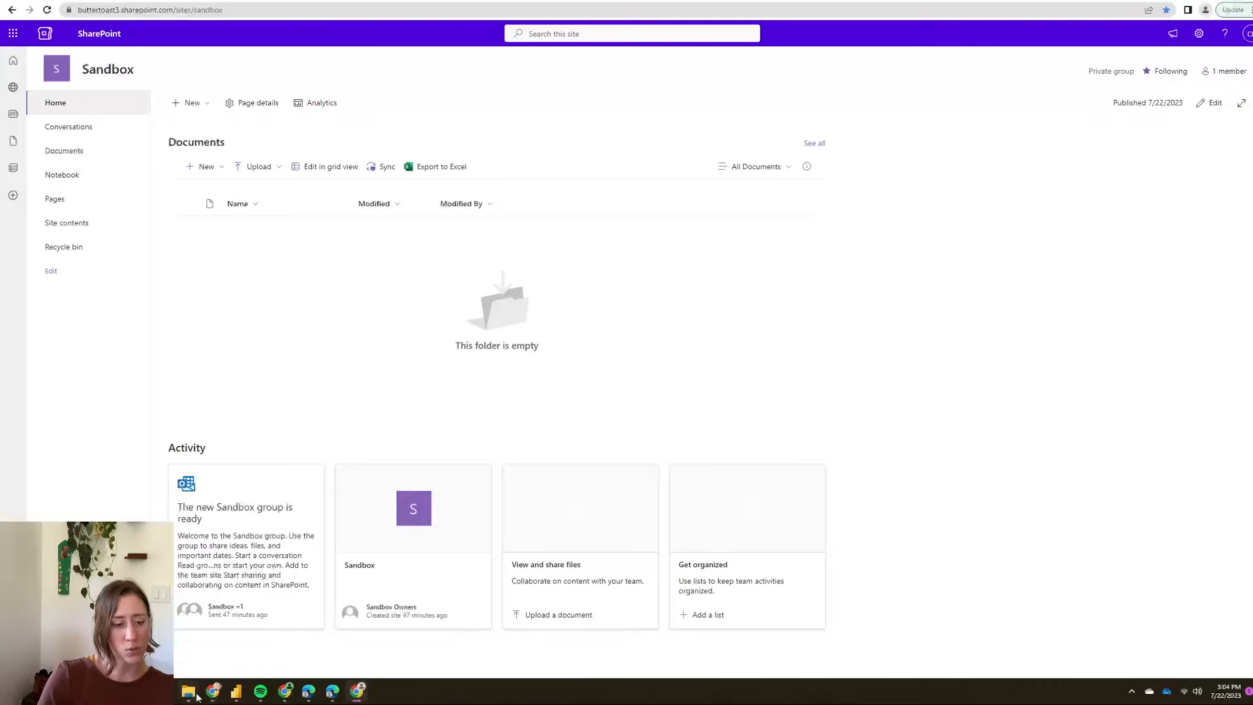
Drag the survey food JSON from the USDA folder onto the Sandbox Documents web part
left_click(188, 690)
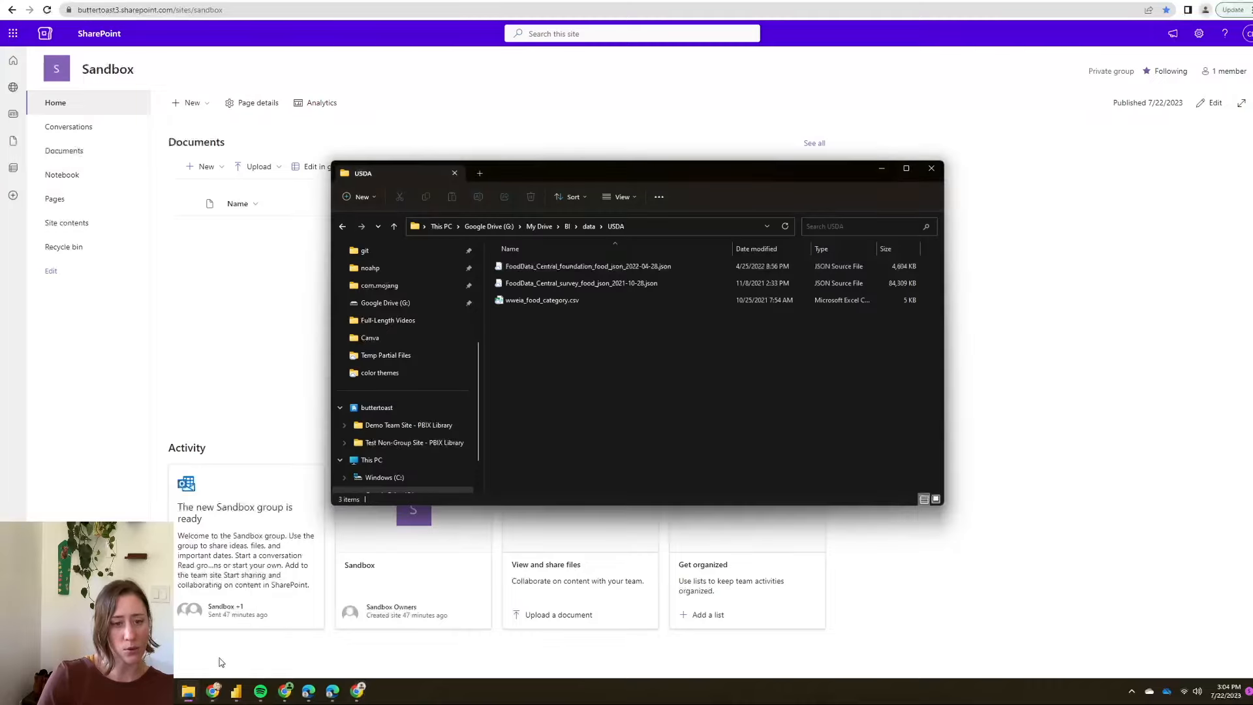
mouse_move(538, 175)
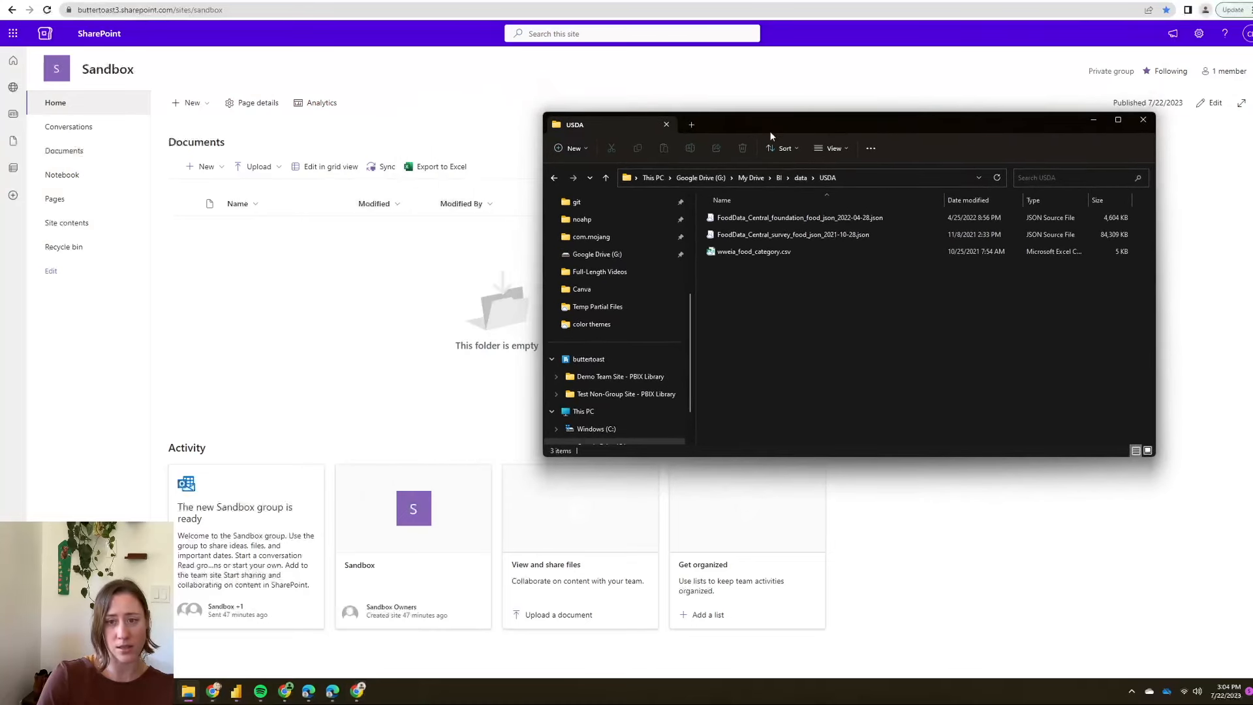
left_click(793, 235)
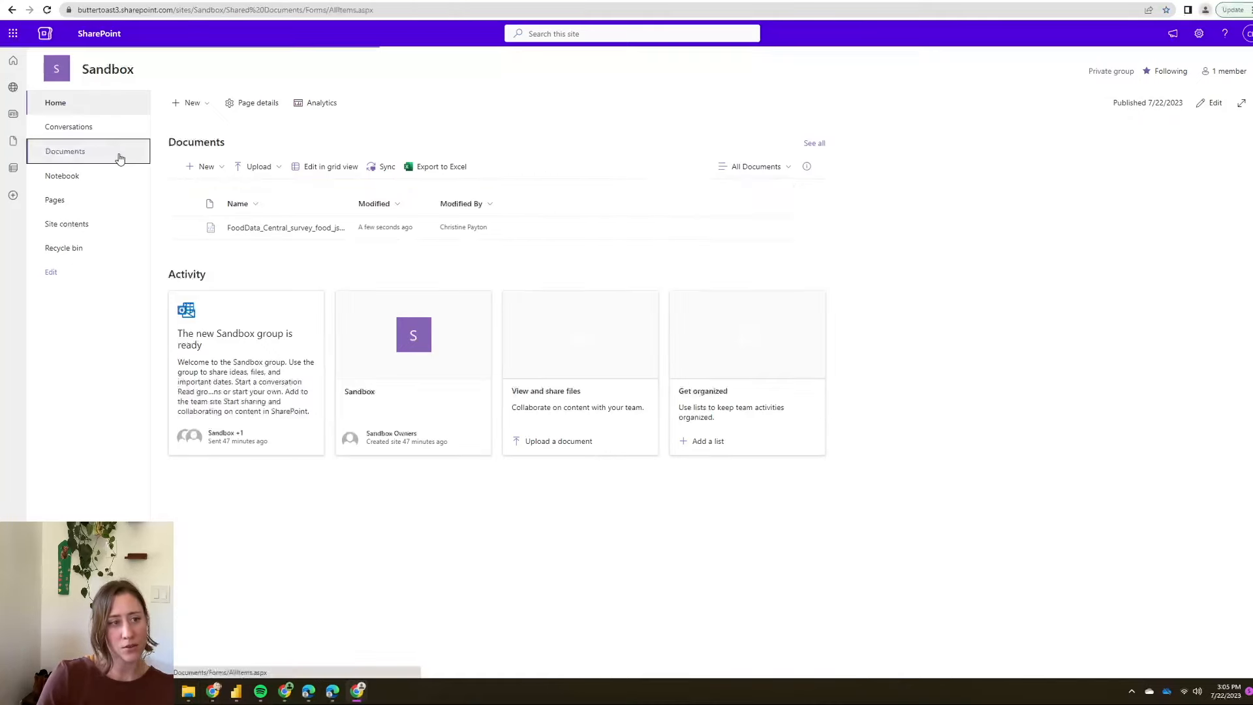
Copy the uploaded JSON file's direct link from its details pane Path field
left_click(62, 152)
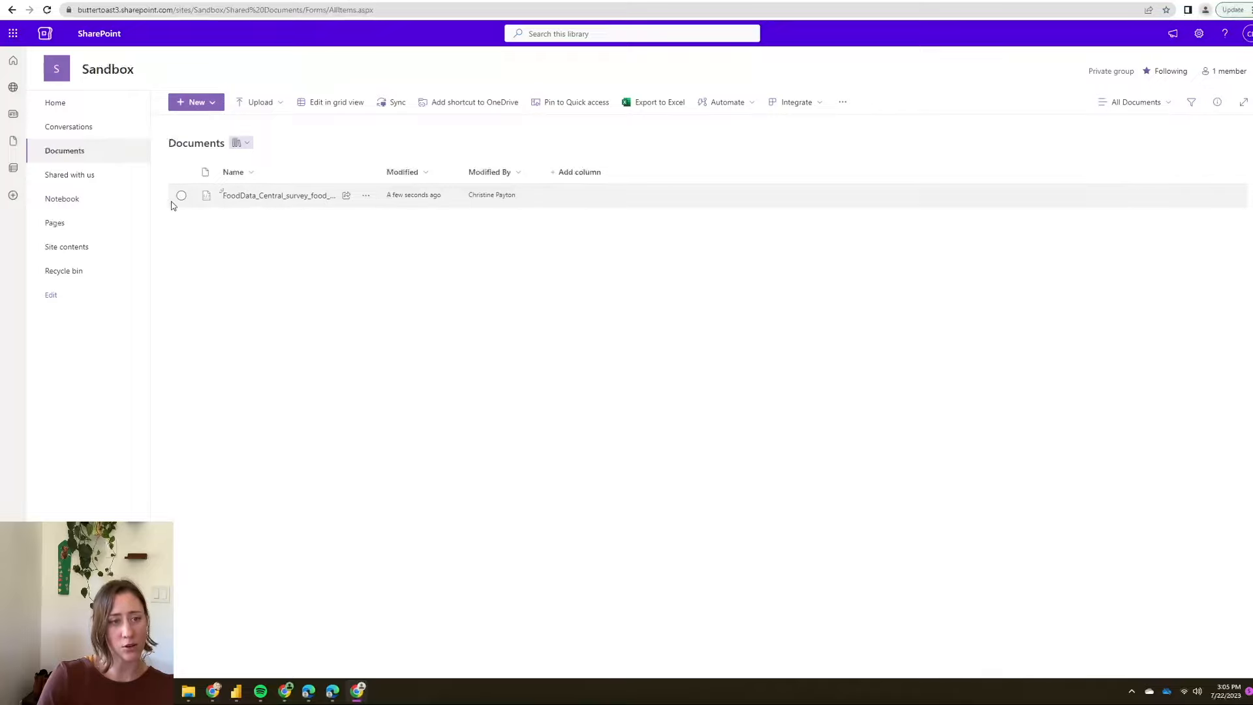
left_click(180, 194)
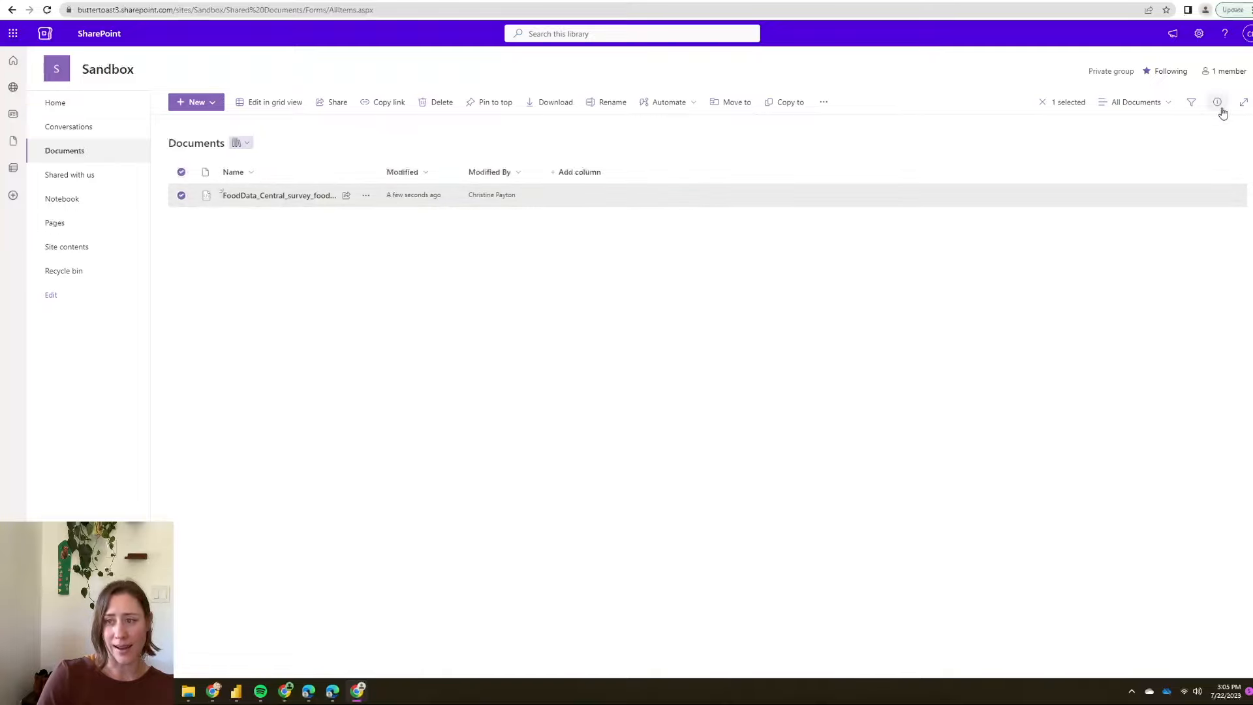
left_click(1217, 102)
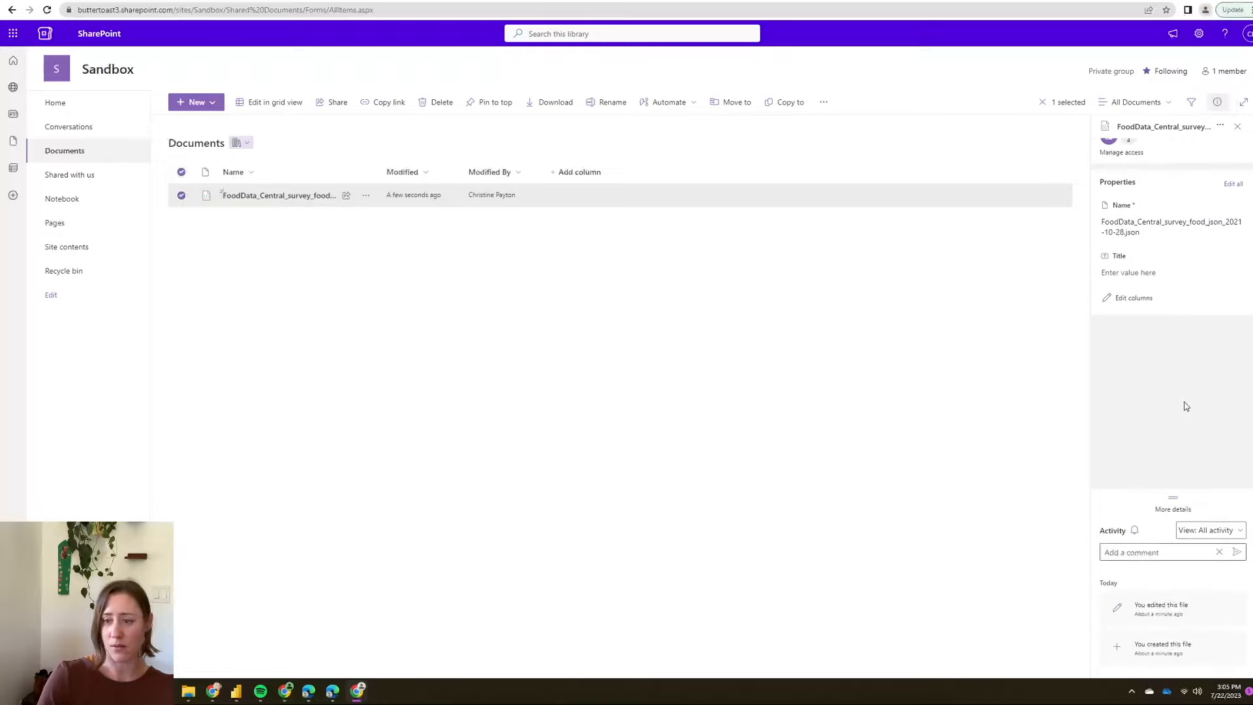
scroll("down", 3)
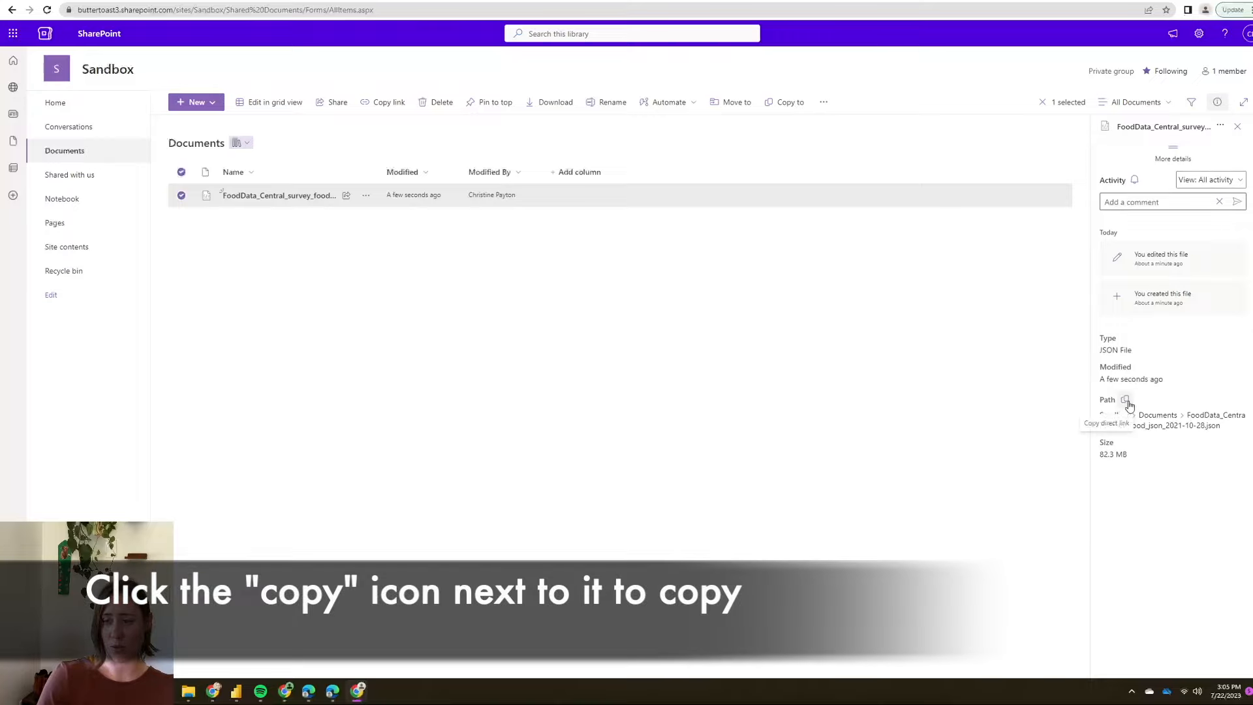
left_click(1124, 399)
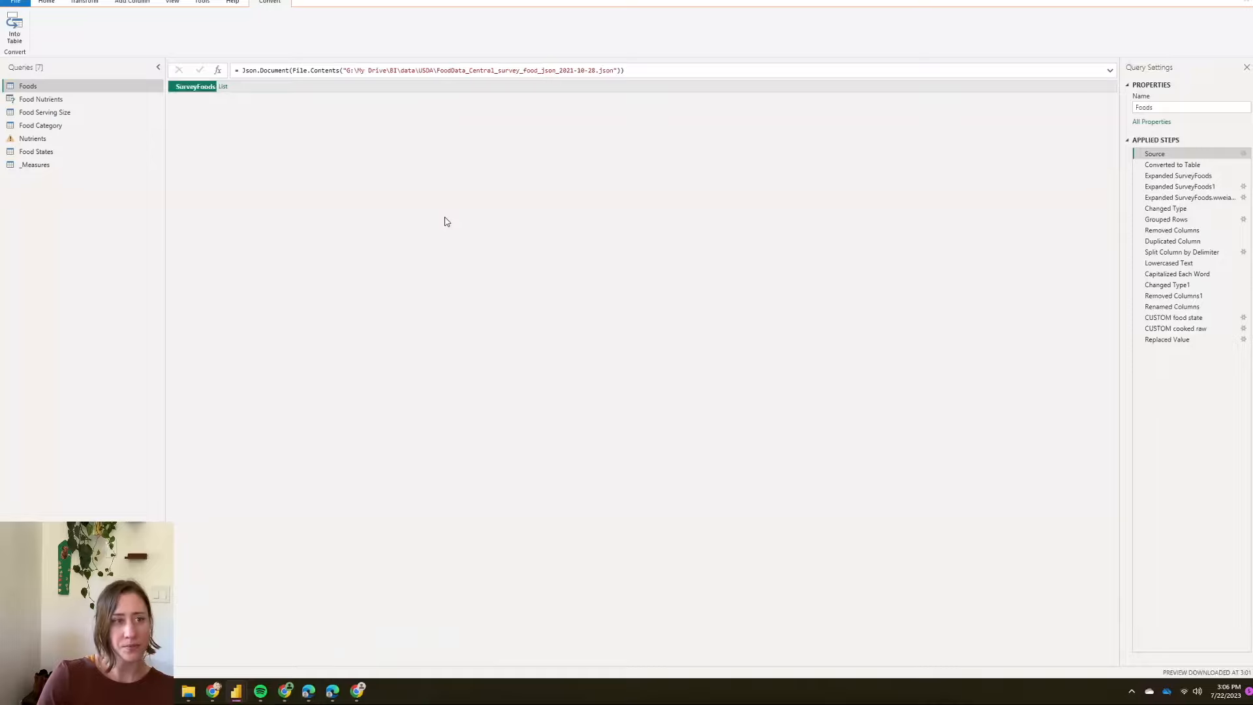
mouse_move(1154, 154)
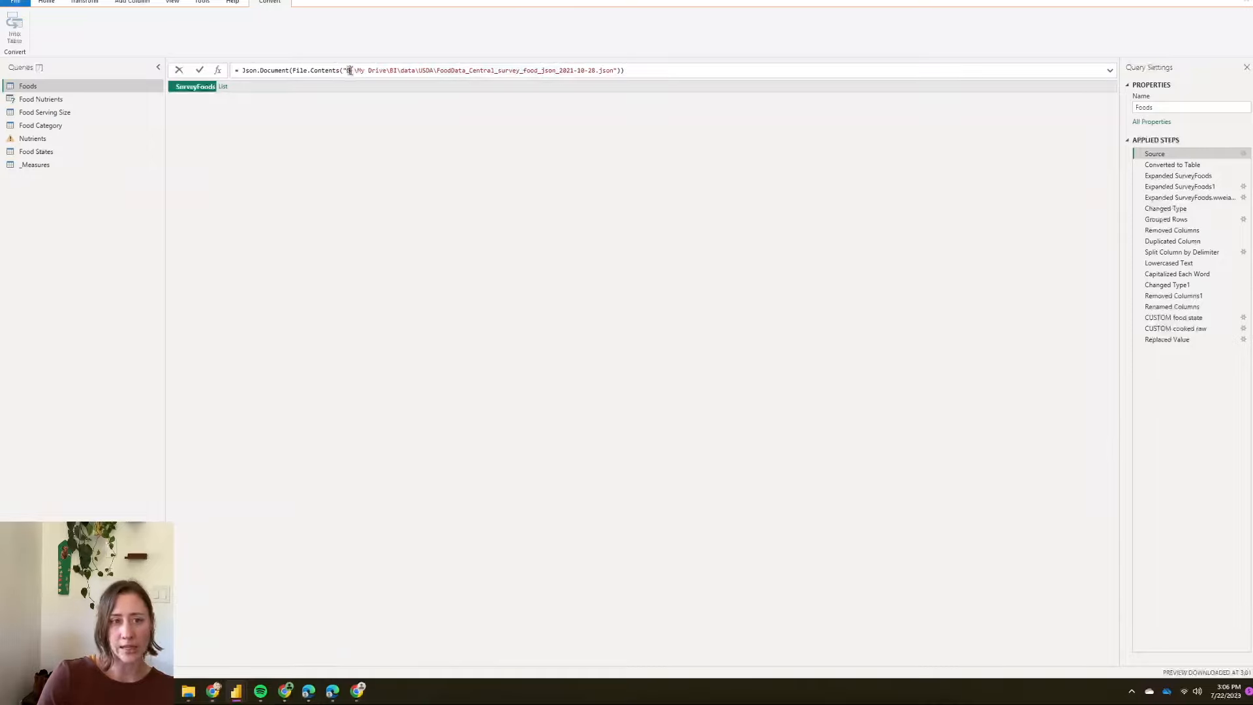
Replace the path in File.Contents with the buttertoast3 SharePoint Sandbox URL to the JSON
left_click_drag(352, 70, 611, 69)
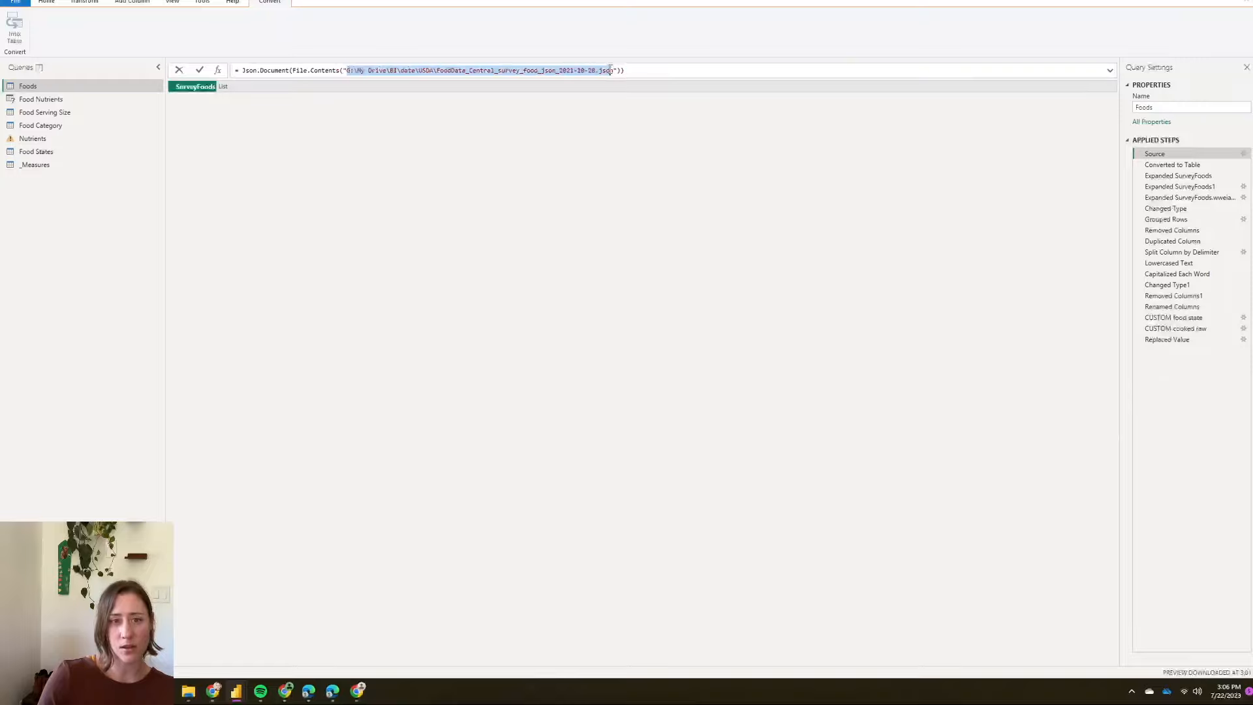
type("https://buttertoast3.sharepoint.com/sites/Sandbox/Shared%20Documents/FoodData_Central_survey_food_json_2021-10-28.json")
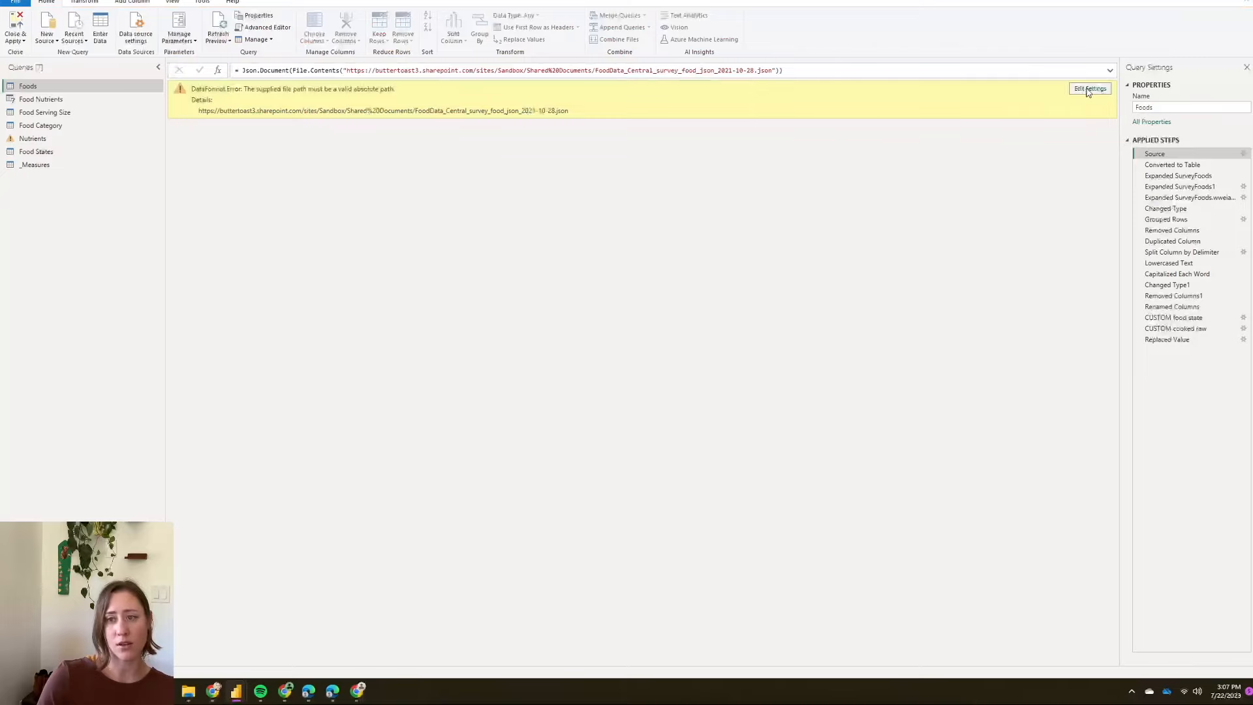
Confirm the JSON source settings and sign in with an Organizational account to connect
left_click(1090, 88)
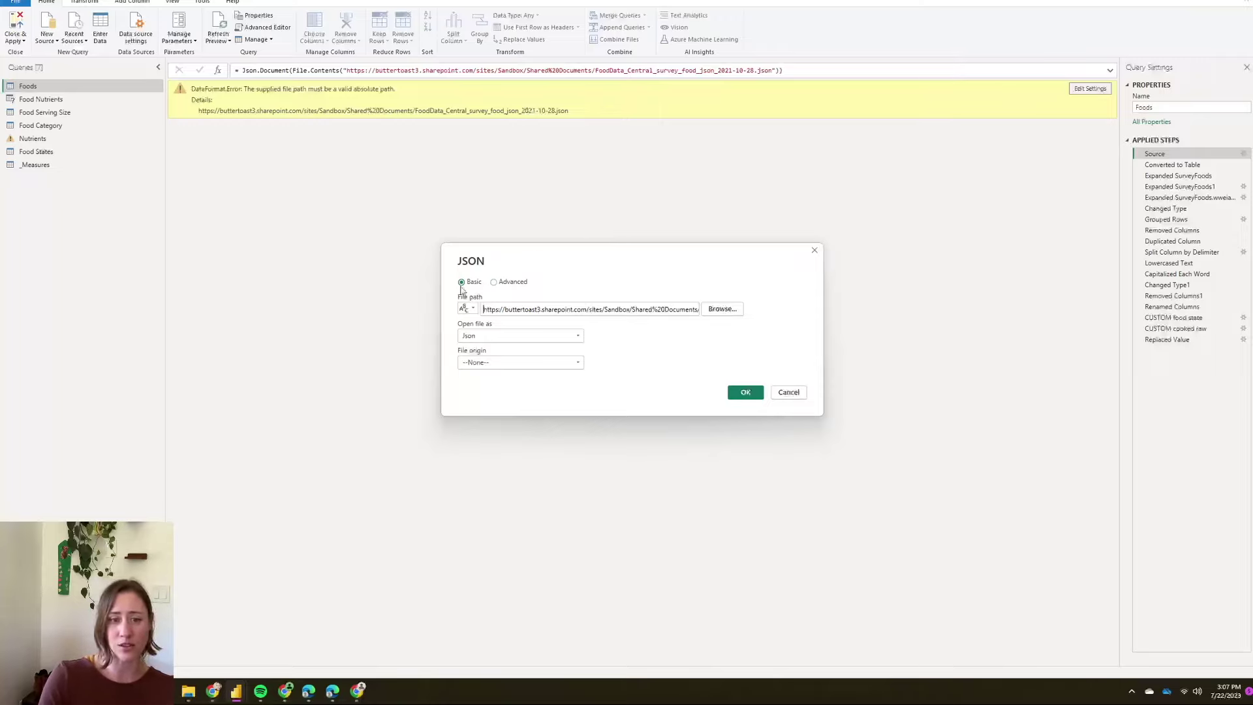
mouse_move(468, 287)
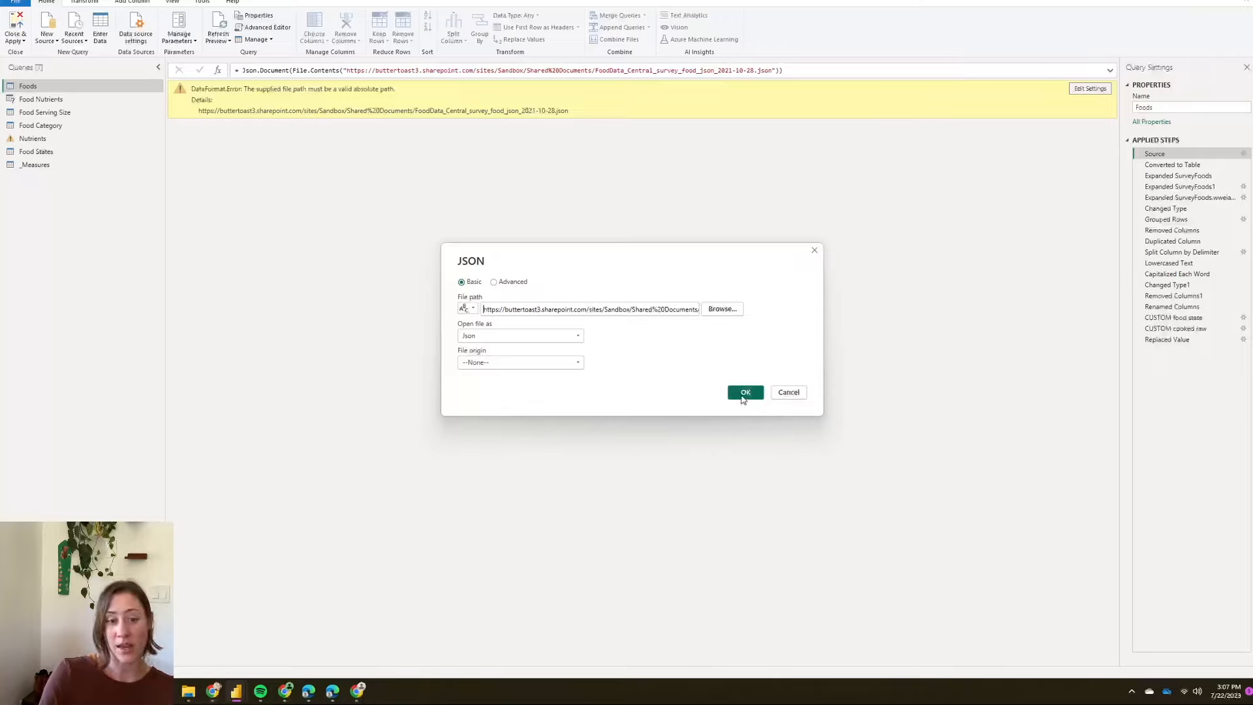
left_click(744, 391)
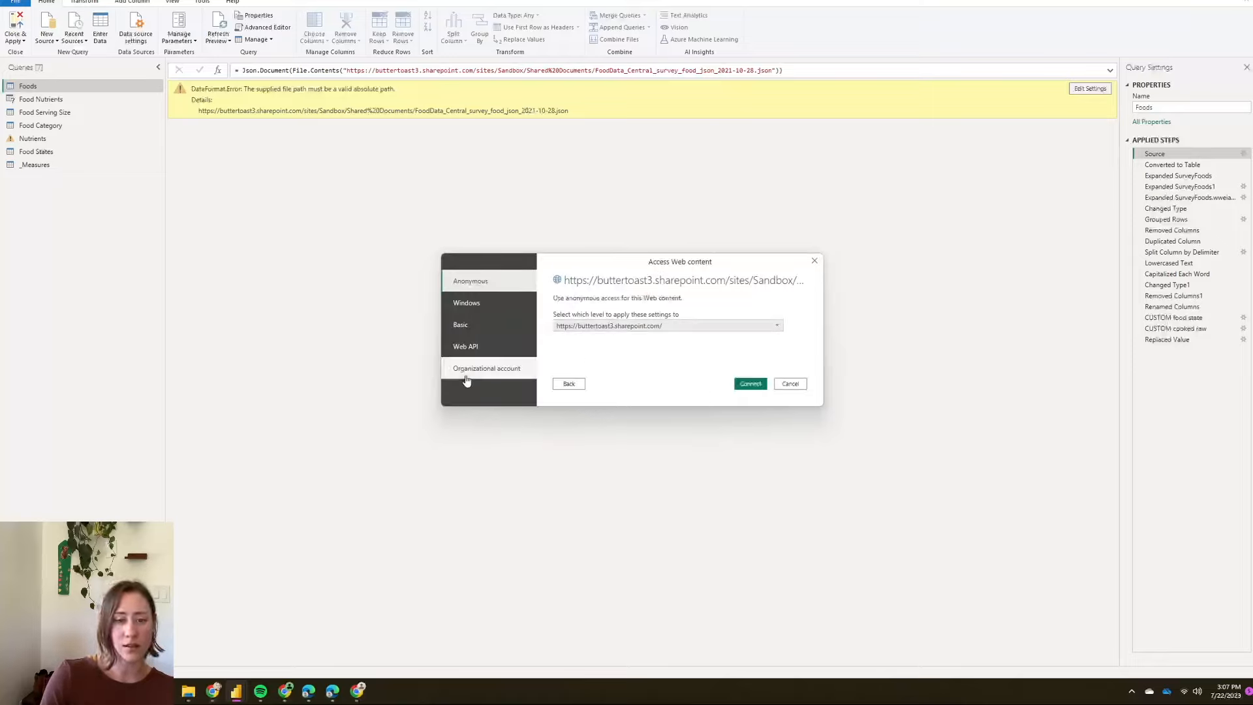
left_click(488, 368)
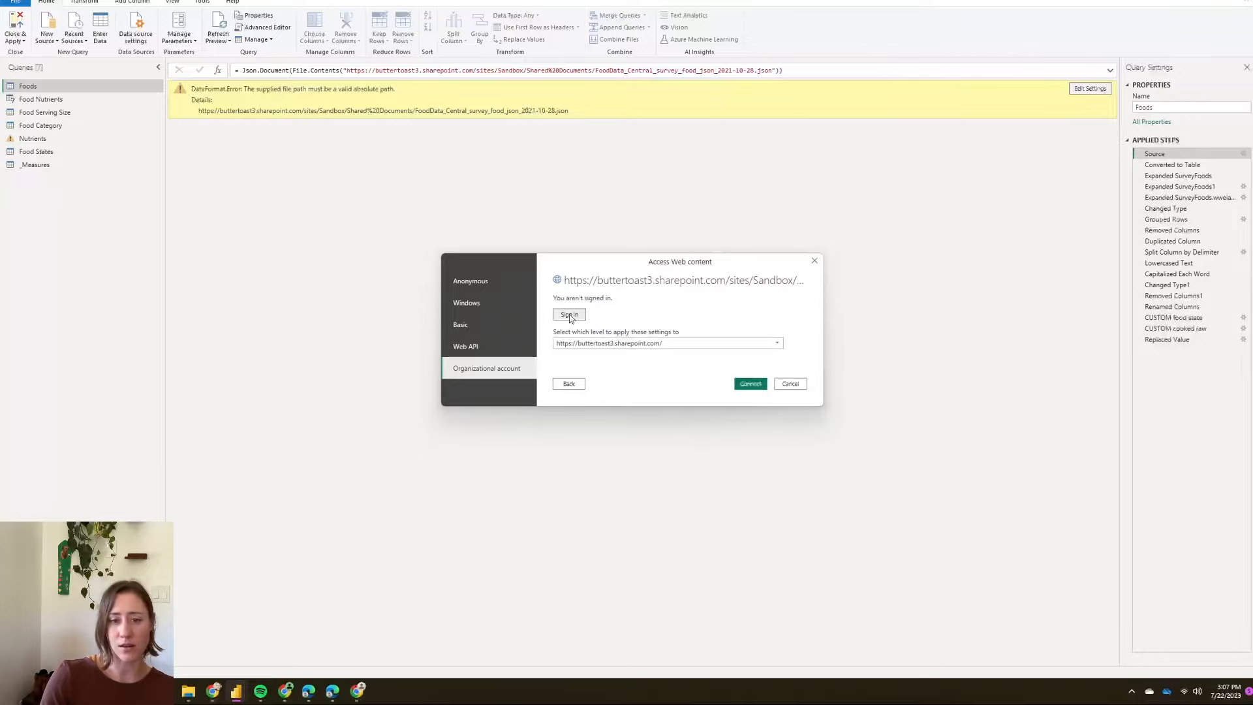
left_click(569, 314)
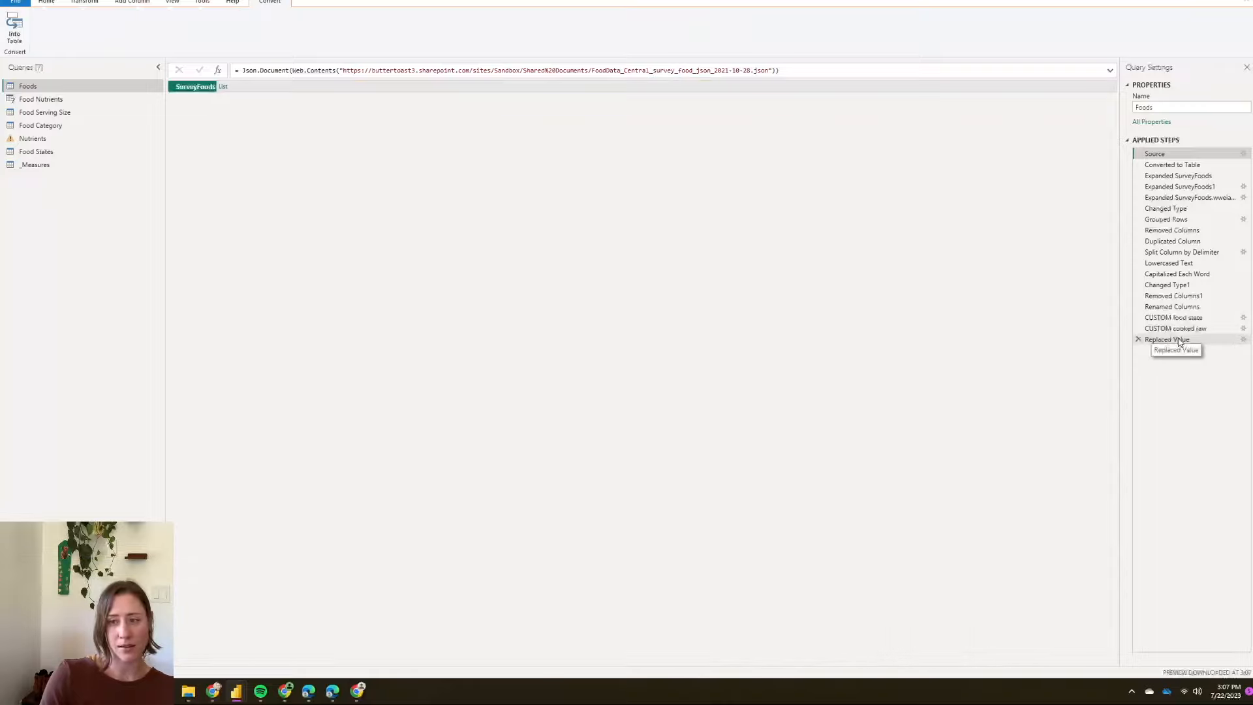
Check the Replaced Value step's food table, then Close & Apply to show the report
left_click(1167, 340)
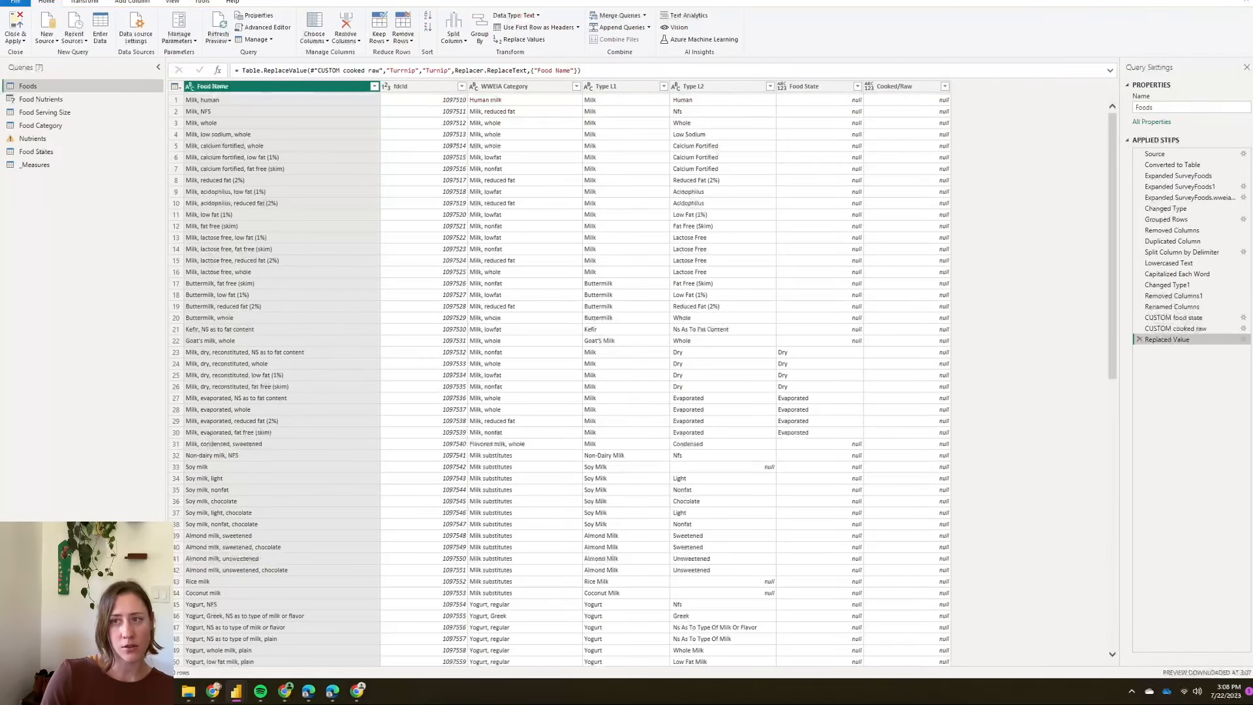
left_click(12, 27)
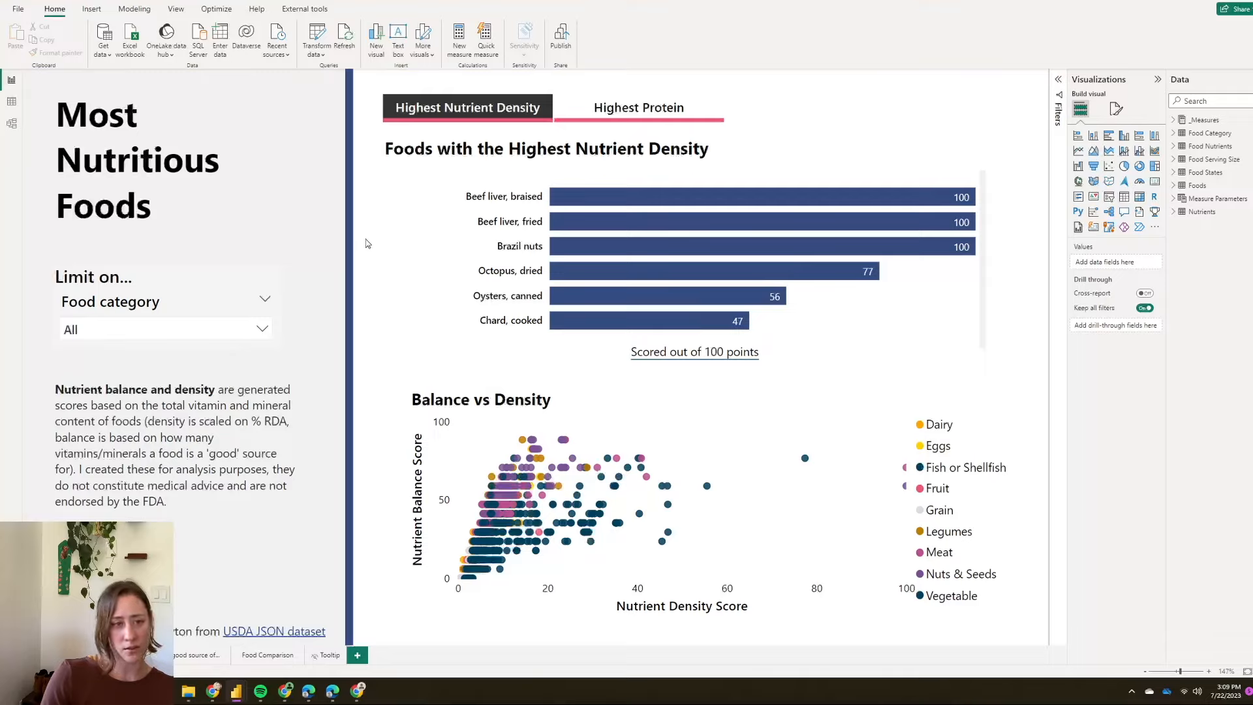
mouse_move(363, 301)
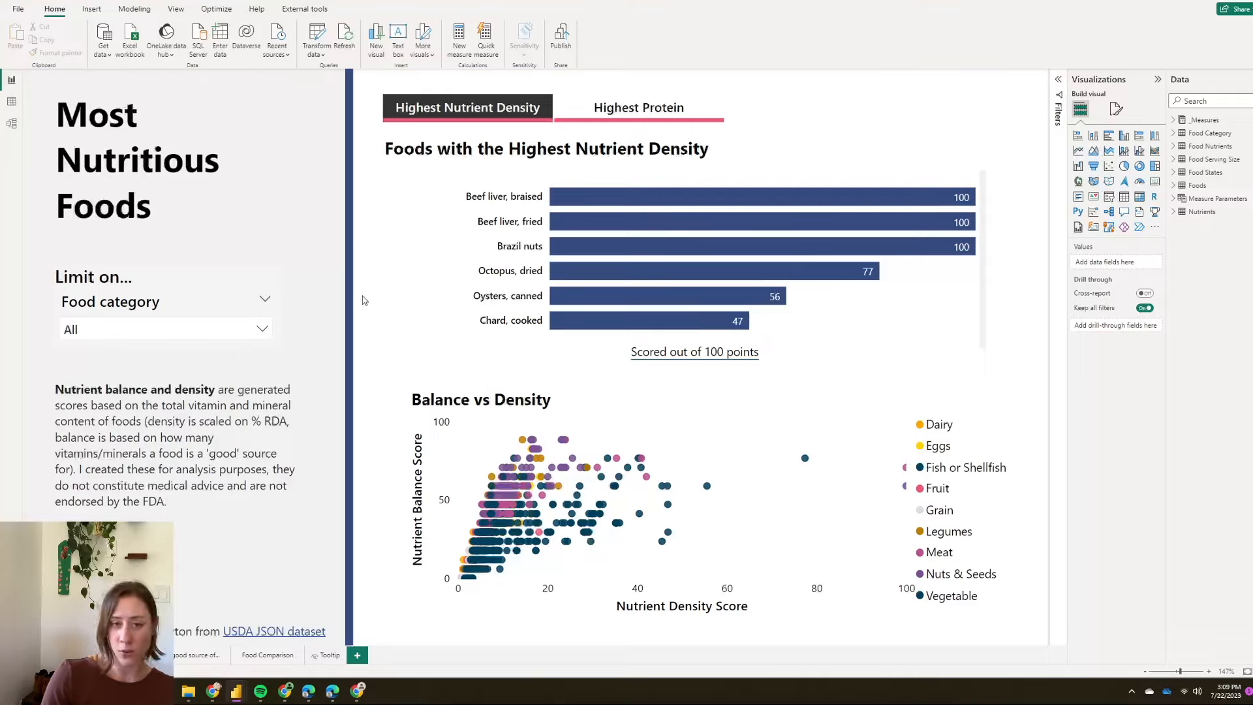